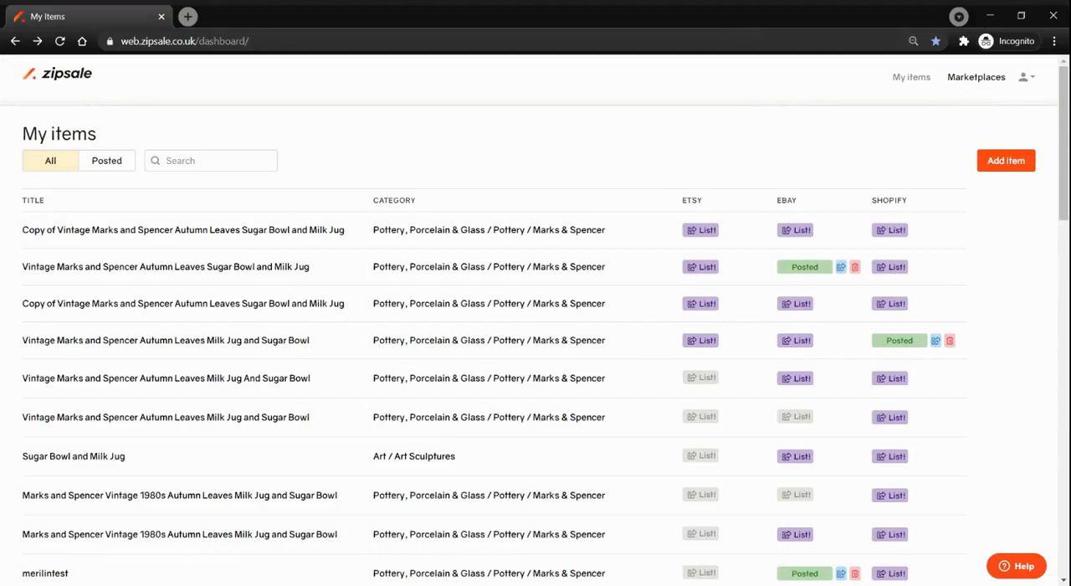
mouse_move(134, 272)
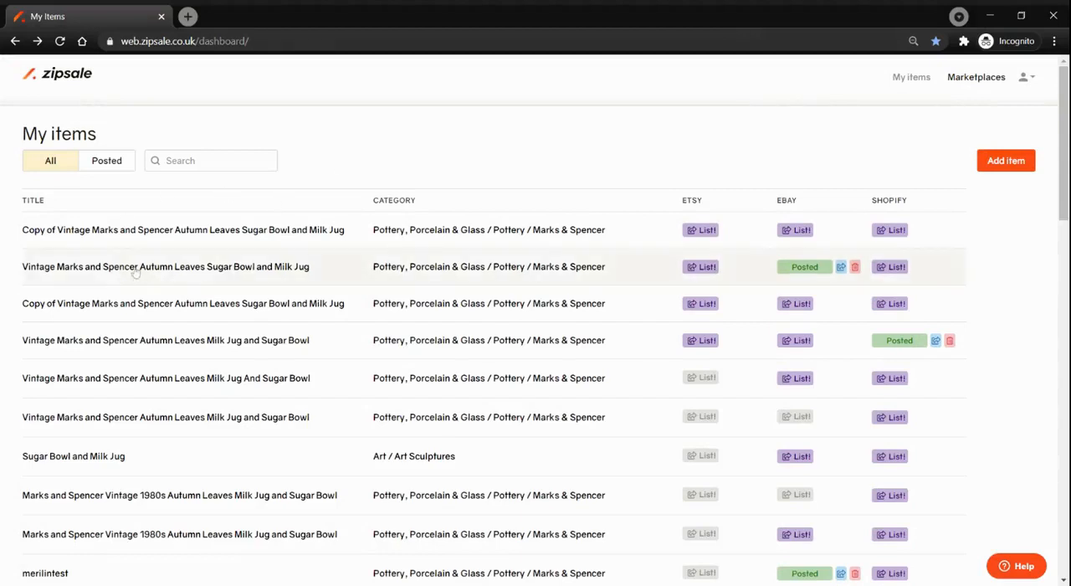
Open the Vintage Marks and Spencer Autumn Leaves sugar bowl and milk jug item, then copy it
left_click(165, 266)
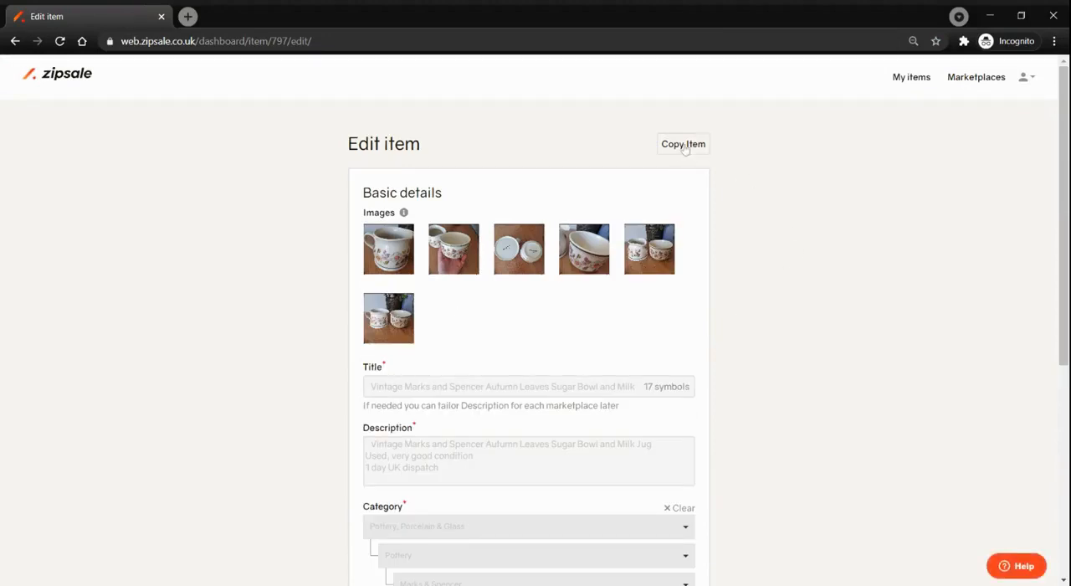
left_click(683, 143)
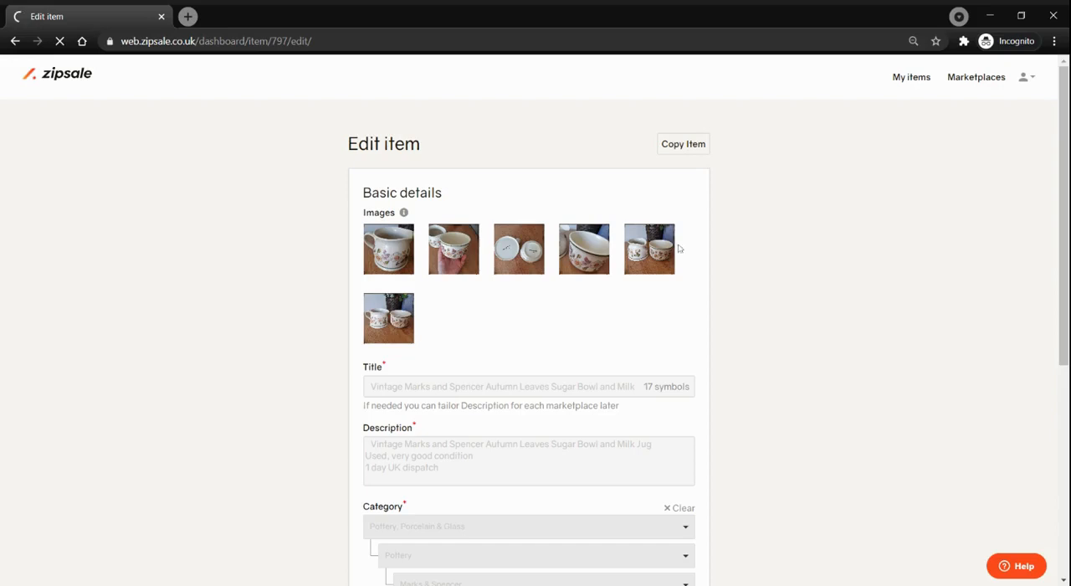
Open the Etsy fields page for the 'Copy of Vintage Marks and Spencer…' listing
left_click(682, 143)
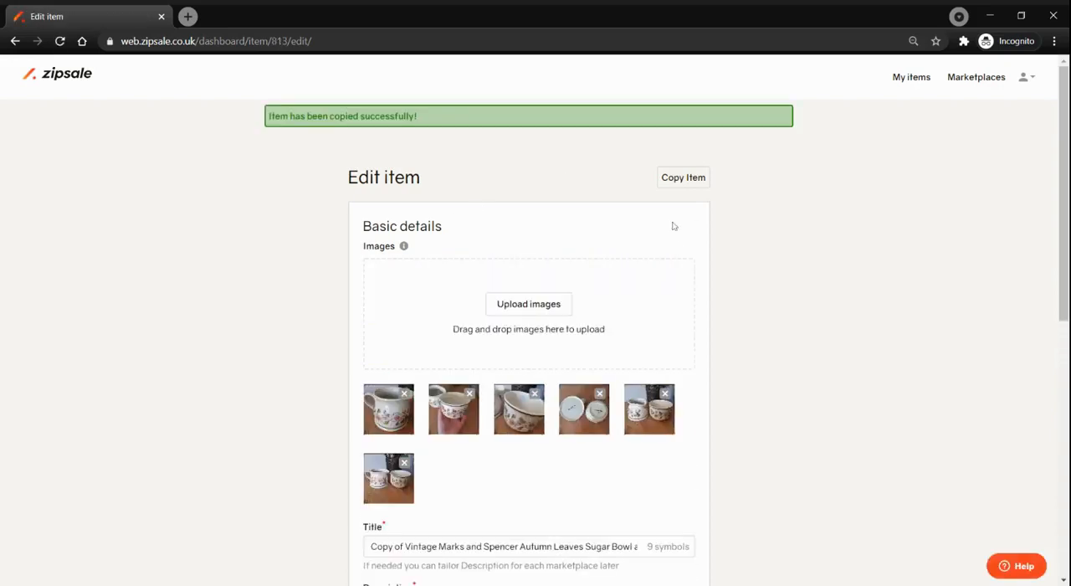
scroll("down", 3)
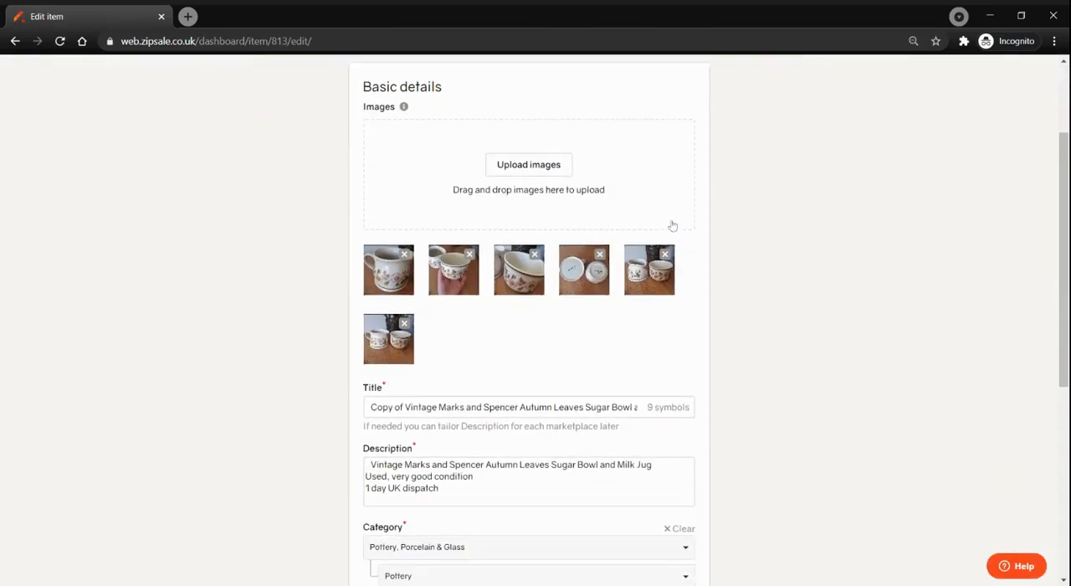
mouse_move(416, 258)
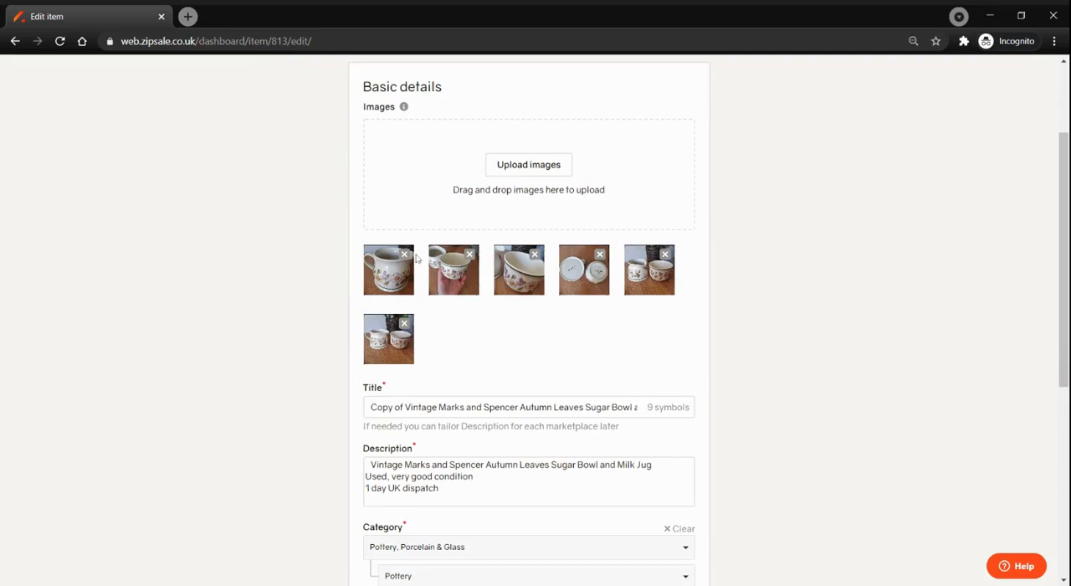
scroll("down", 3)
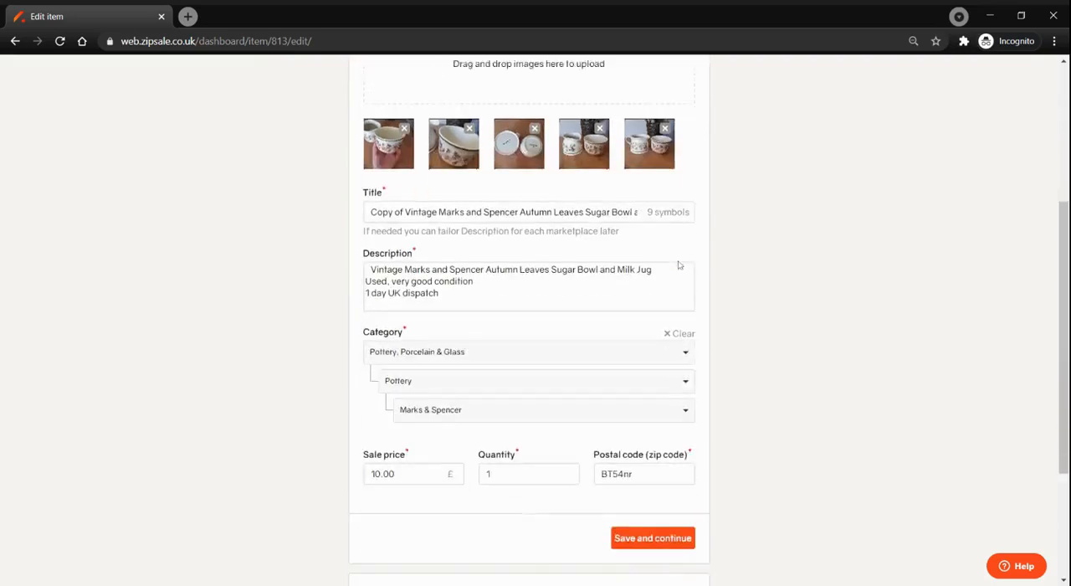
scroll("down", 3)
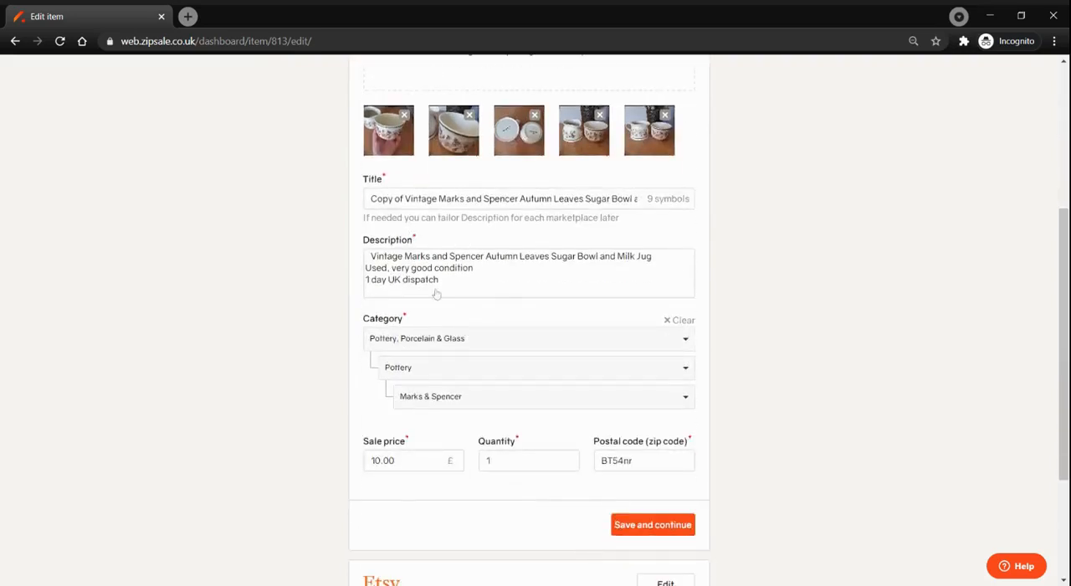
mouse_move(691, 255)
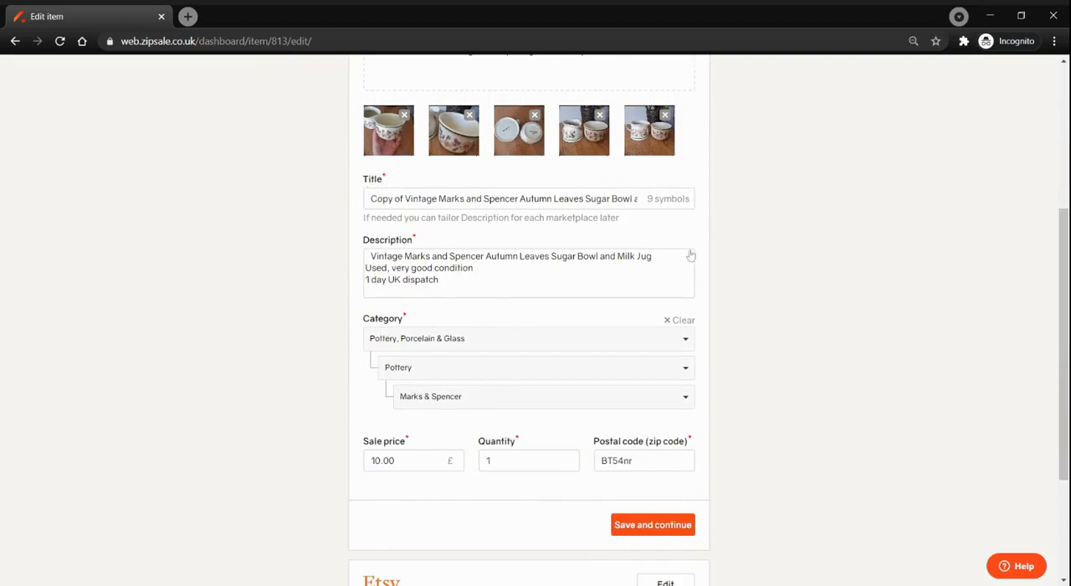
scroll("down", 3)
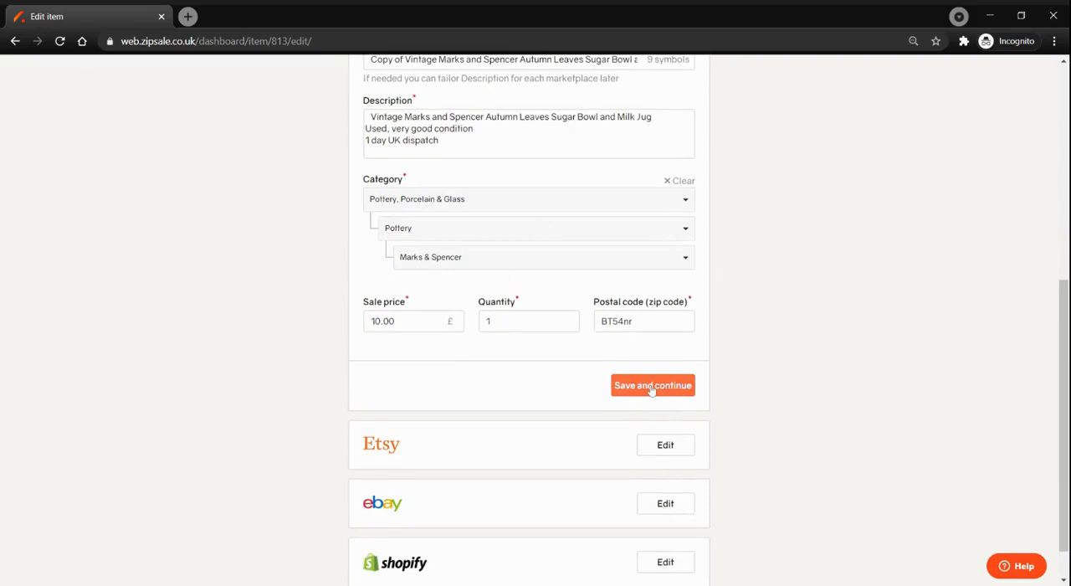
scroll("down", 3)
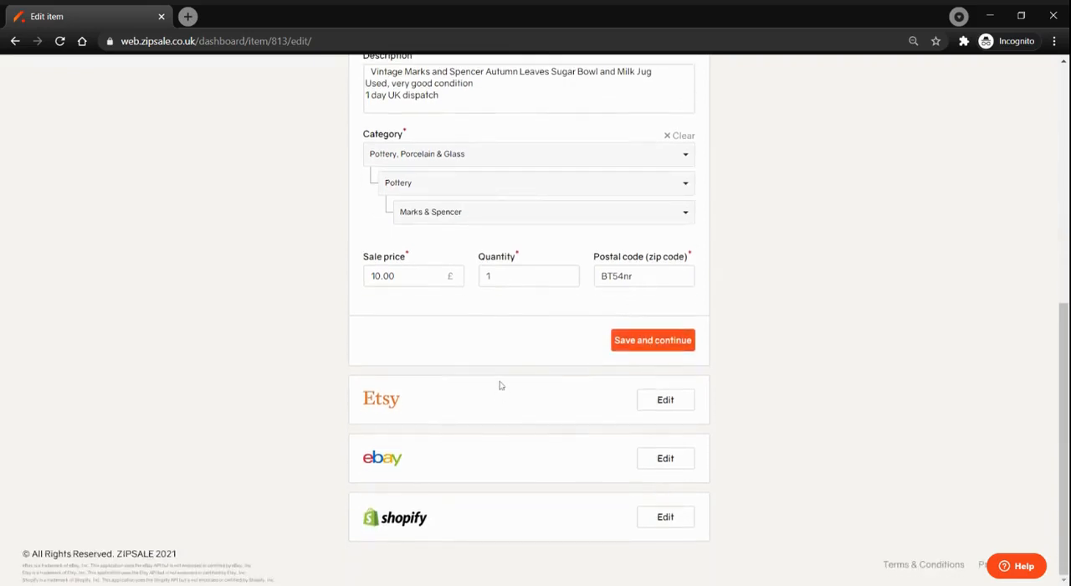
mouse_move(524, 494)
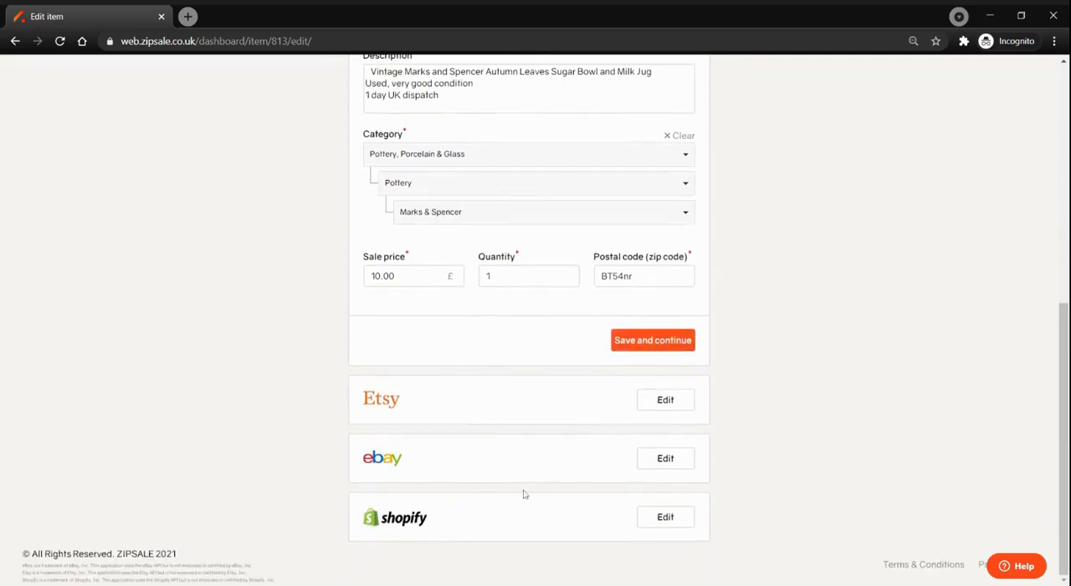
left_click(665, 399)
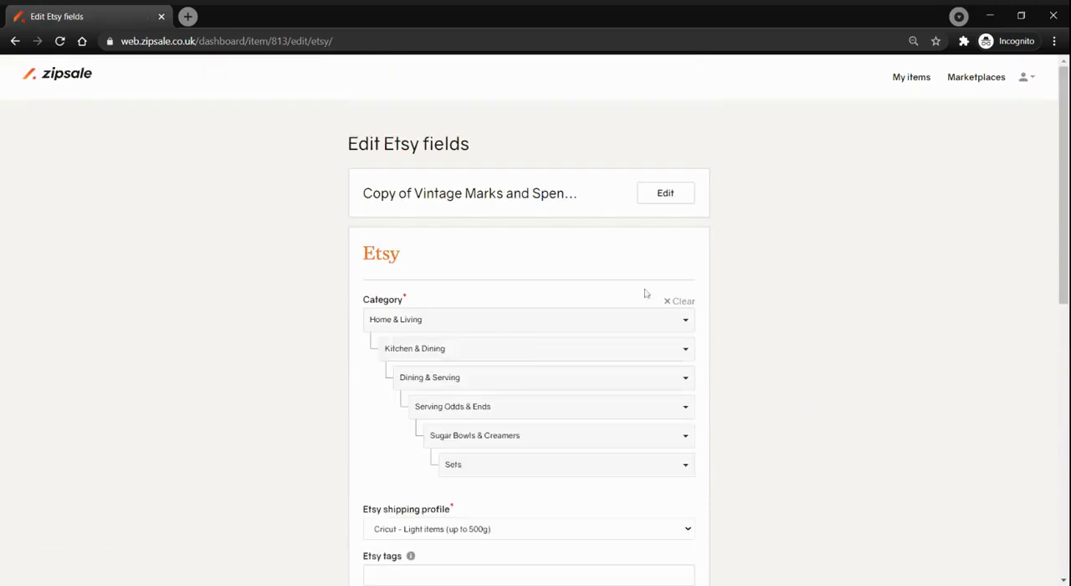
Review the copy's Etsy fields (£10.00 price, quantity one), then save and list to Etsy
scroll("down", 3)
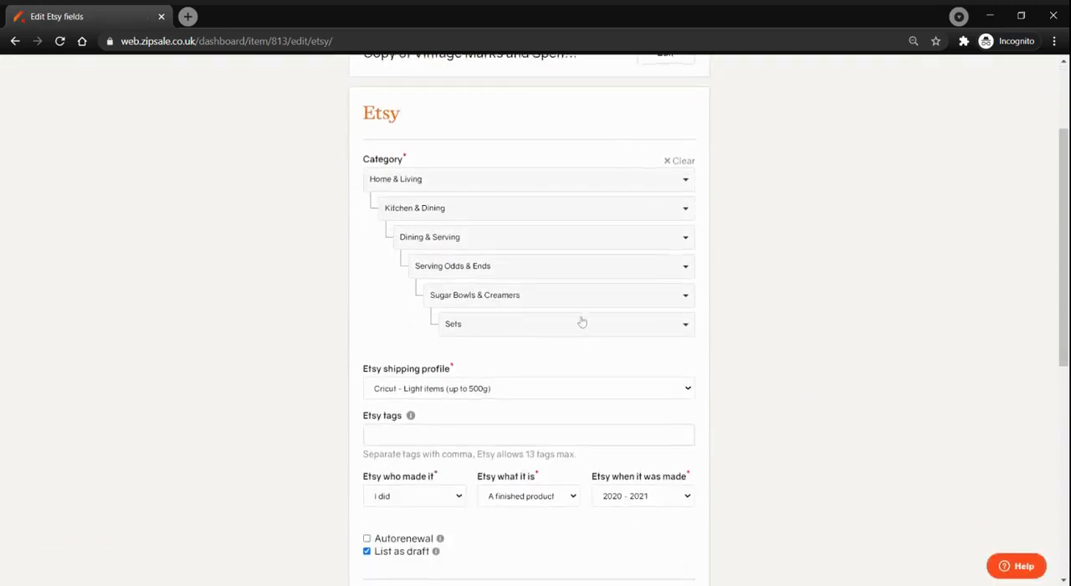
scroll("down", 3)
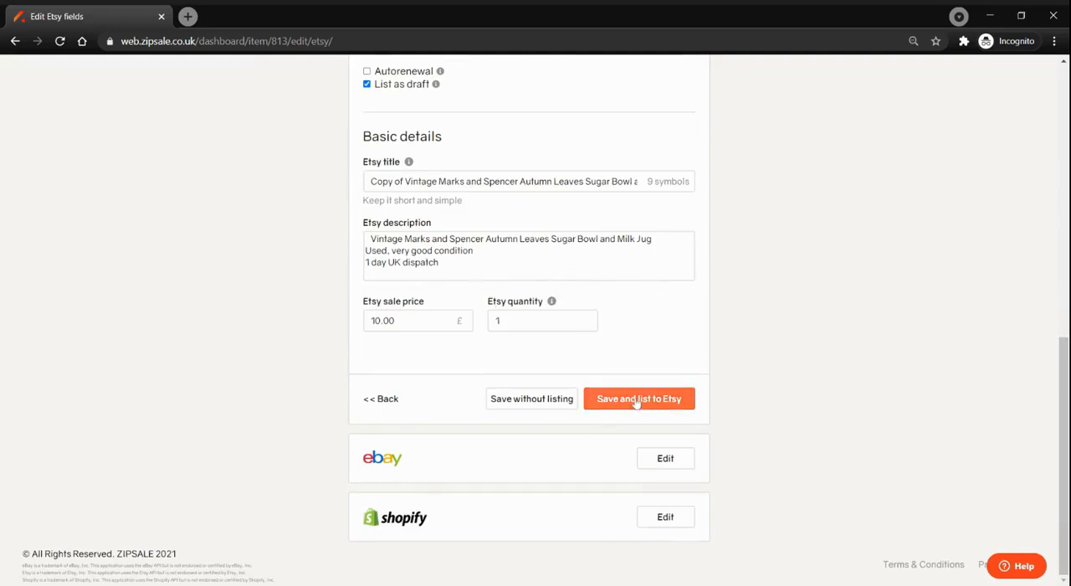
left_click(639, 398)
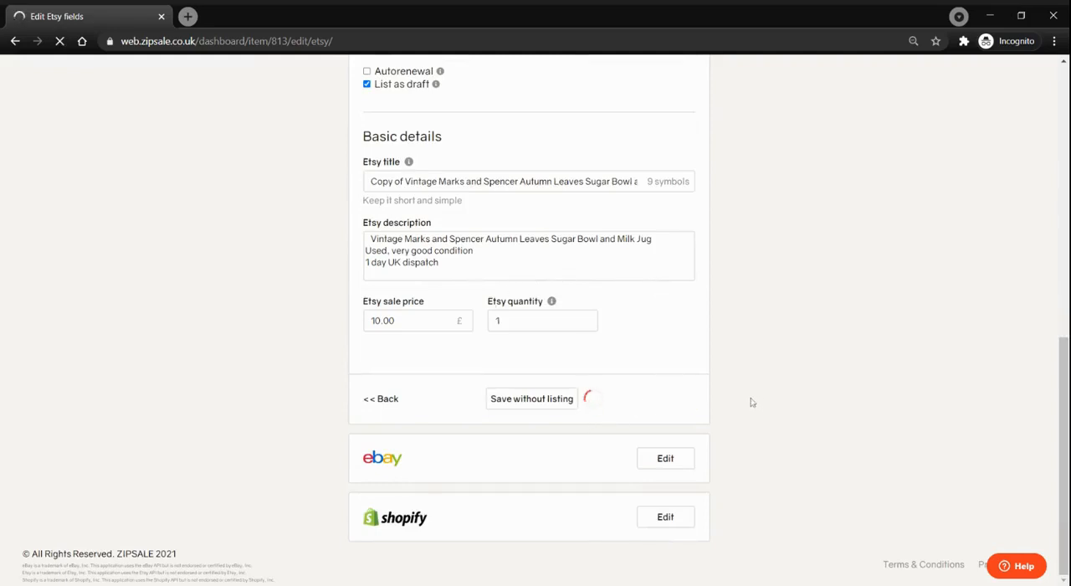